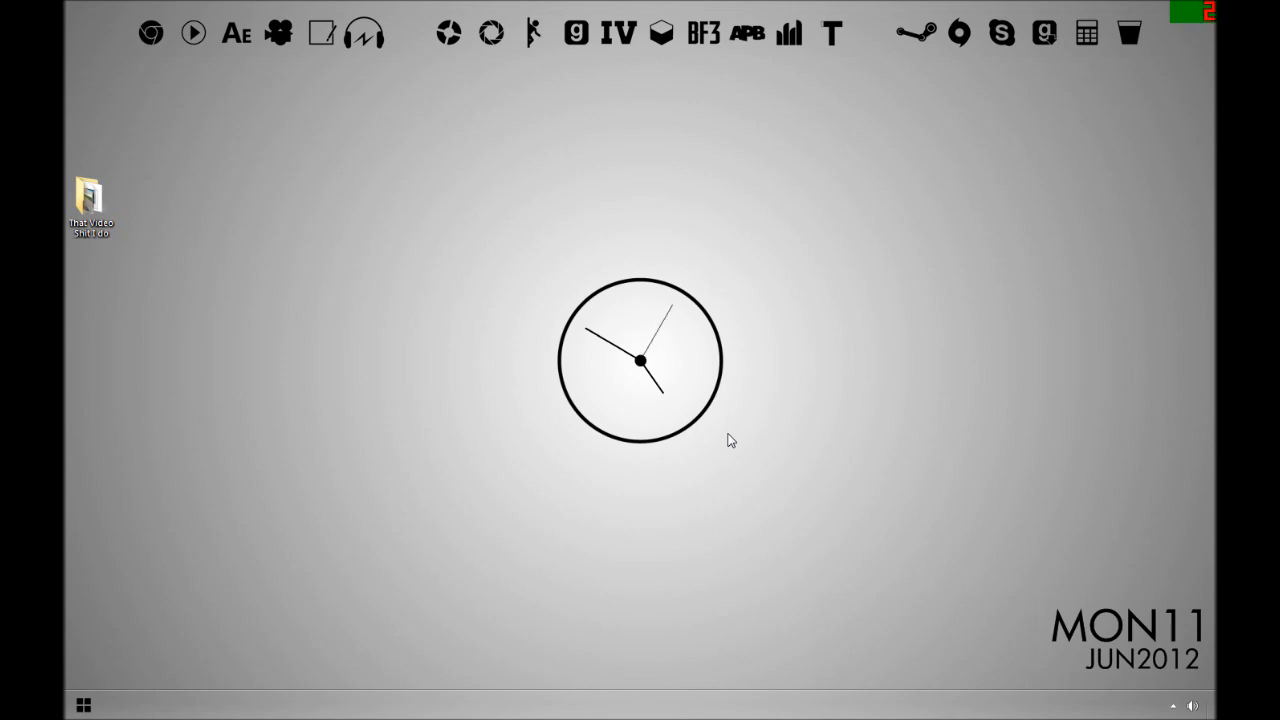
{"action": "mouse_move", "coordinate": [422, 438]}
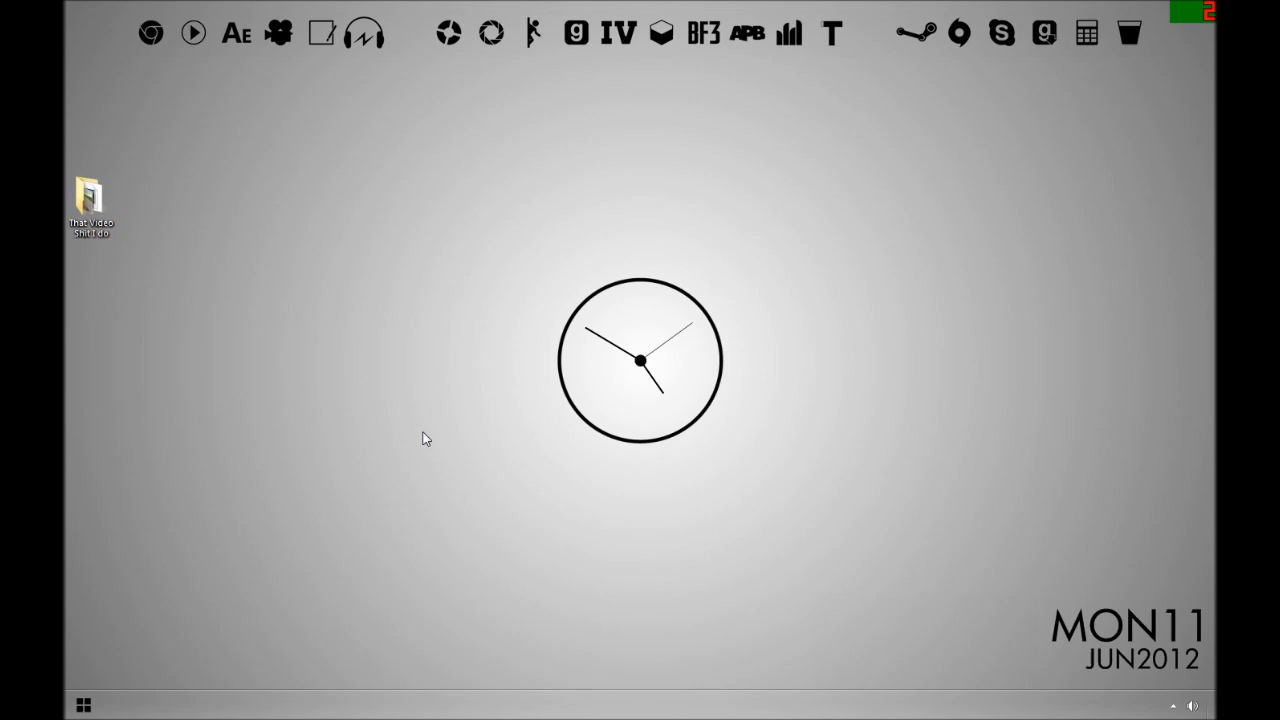
- Create a new folder on the desktop from the right-click New menu
{"action": "right_click", "coordinate": [422, 438]}
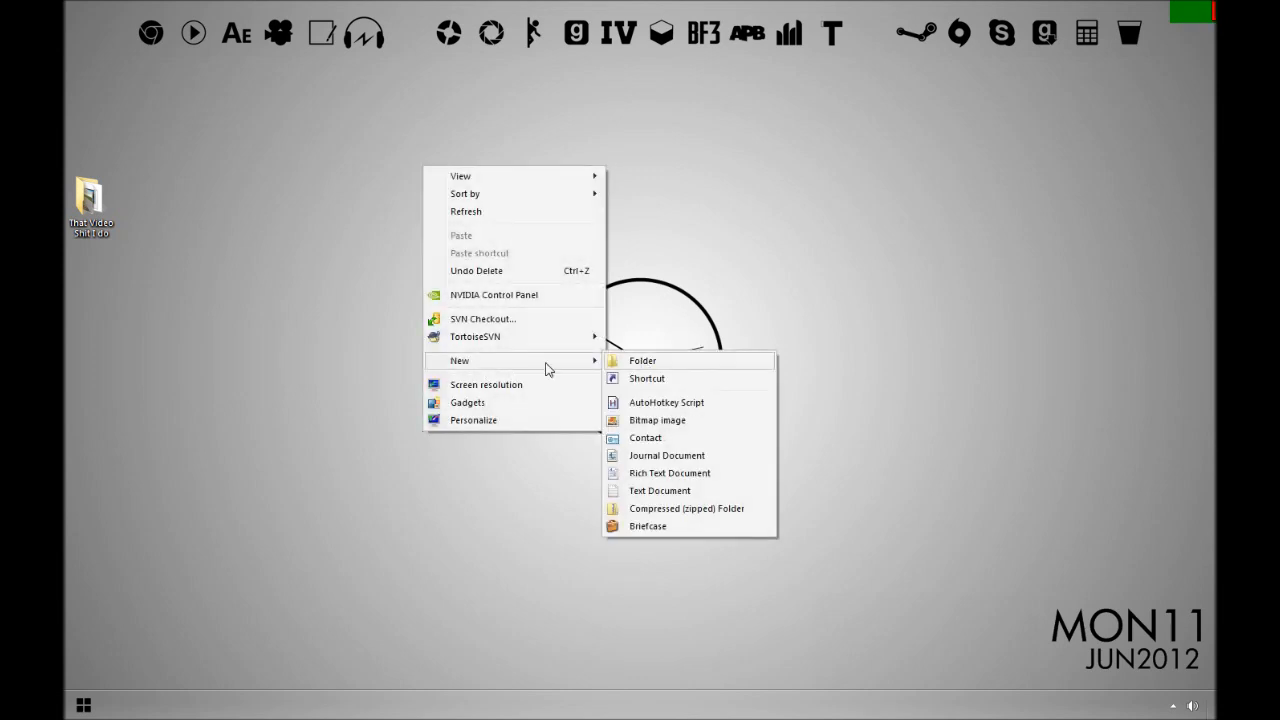
{"action": "left_click", "coordinate": [642, 360]}
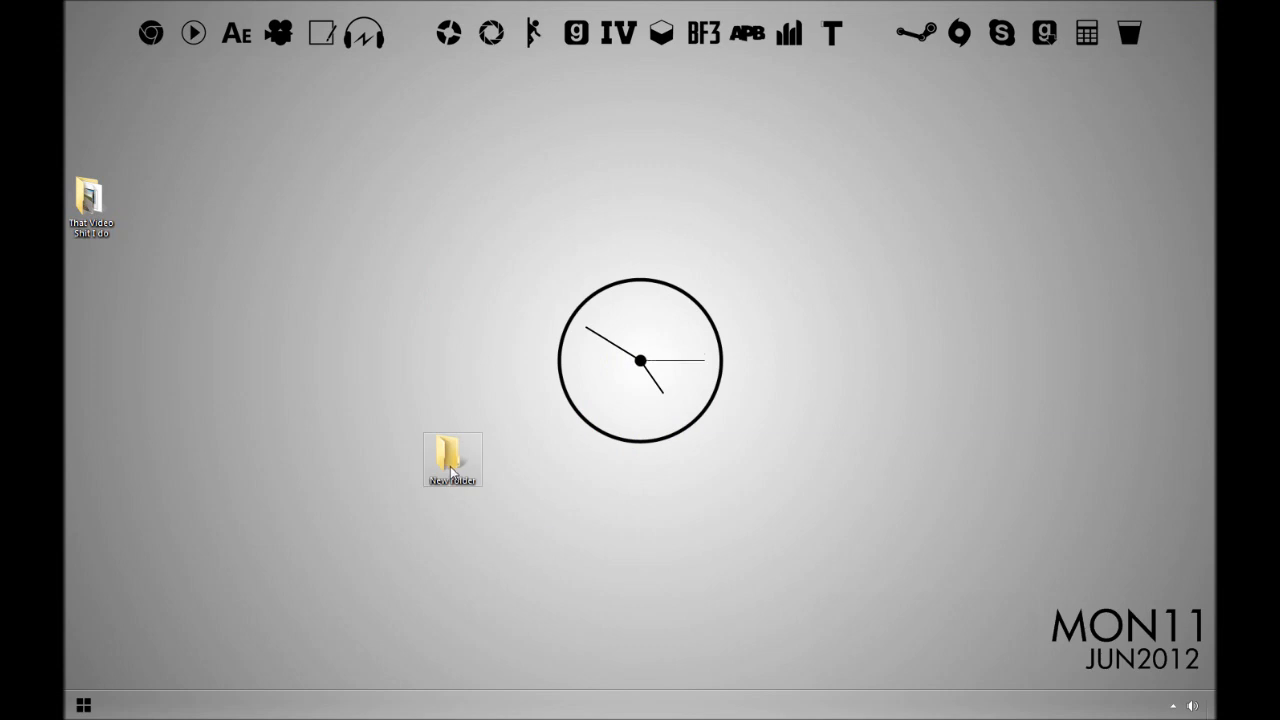
- Open the SVN Checkout dialog for New folder from its context menu
{"action": "right_click", "coordinate": [452, 460]}
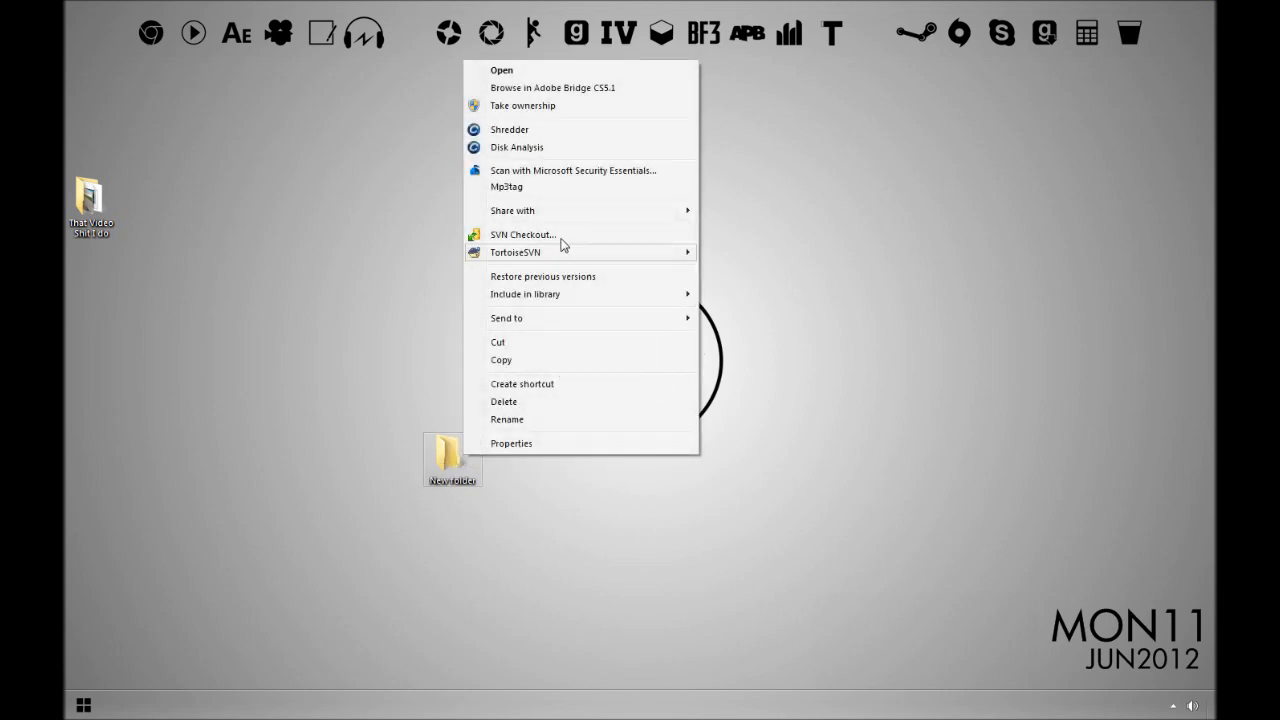
{"action": "mouse_move", "coordinate": [550, 234]}
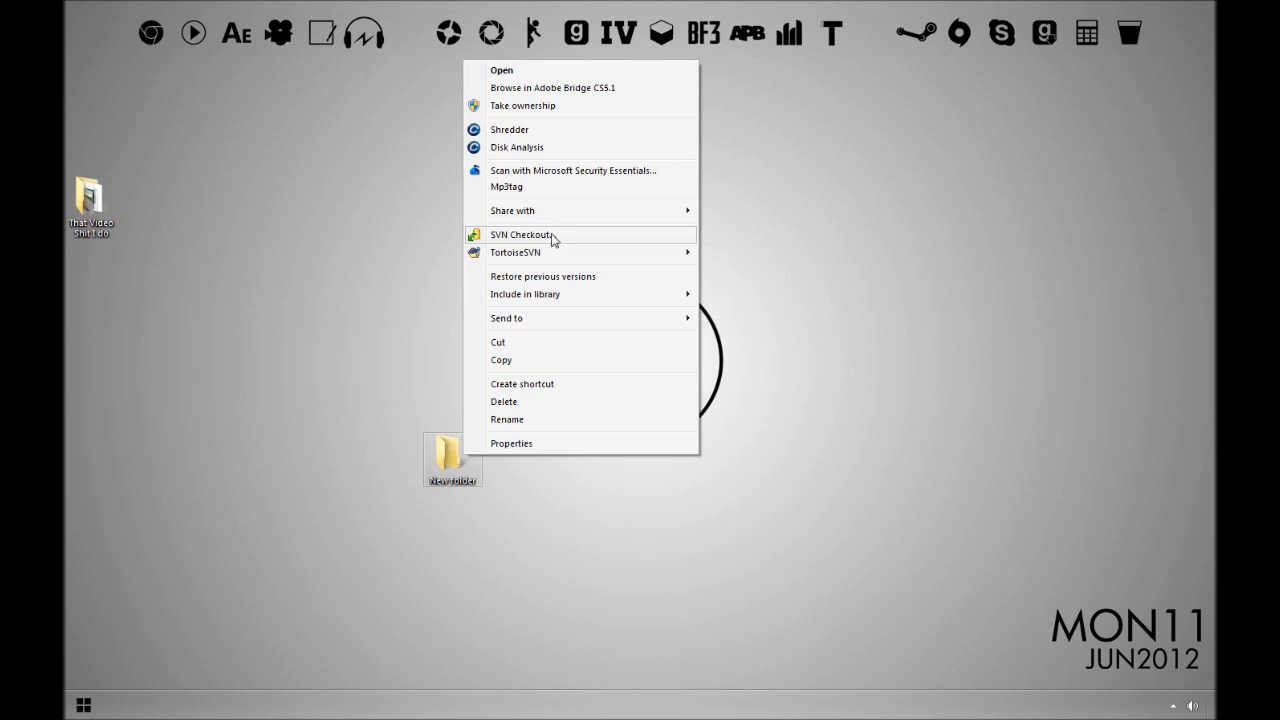
{"action": "left_click", "coordinate": [521, 234]}
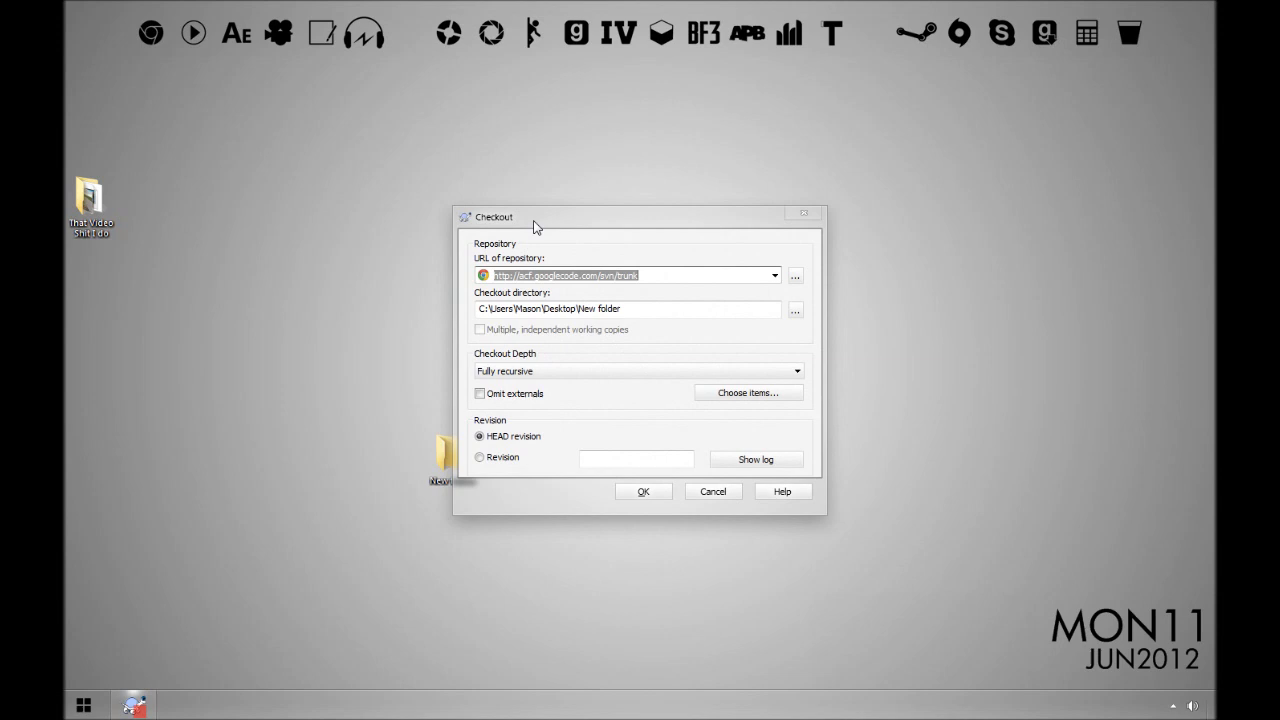
{"action": "left_click_drag", "start_coordinate": [535, 216], "coordinate": [698, 229]}
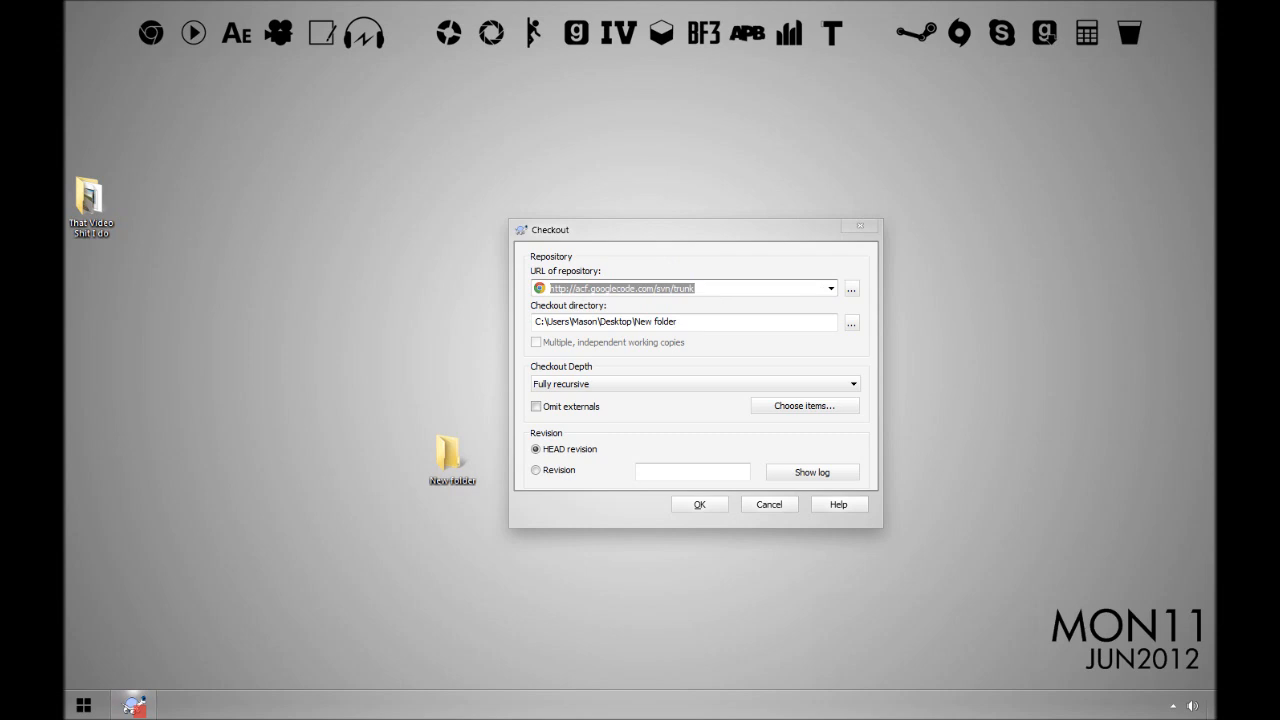
{"action": "mouse_move", "coordinate": [504, 331]}
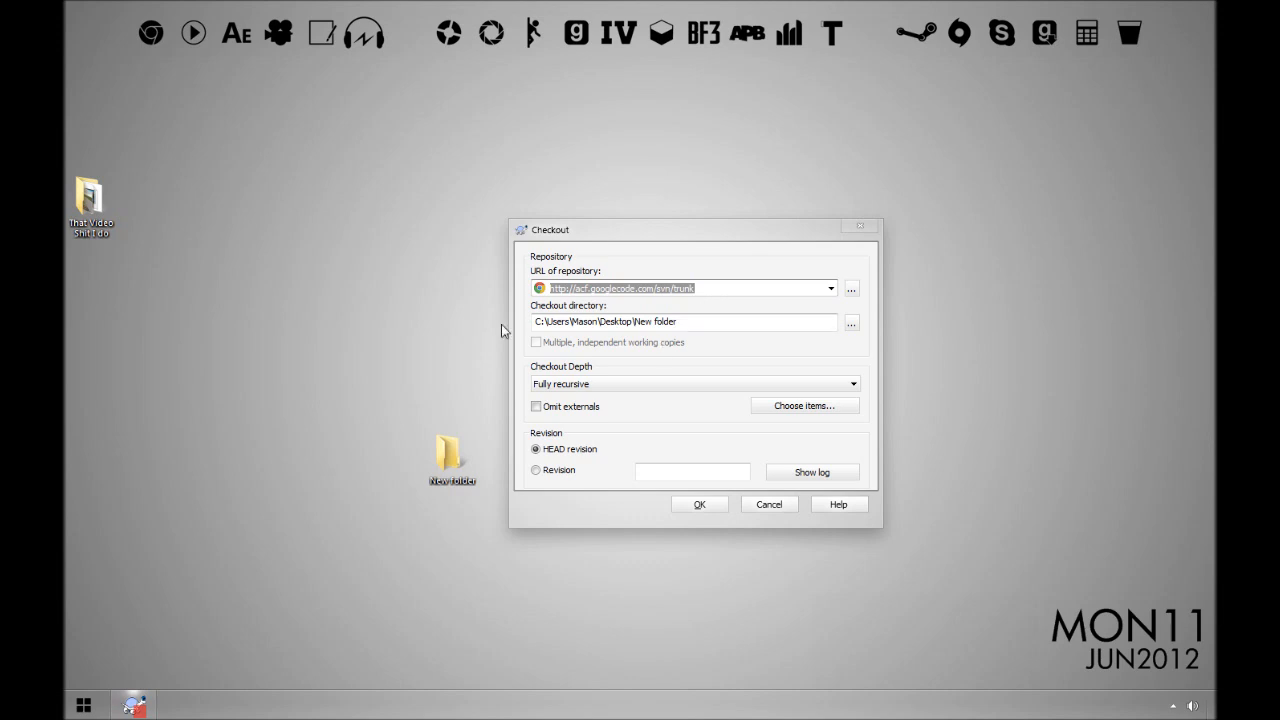
{"action": "mouse_move", "coordinate": [734, 588]}
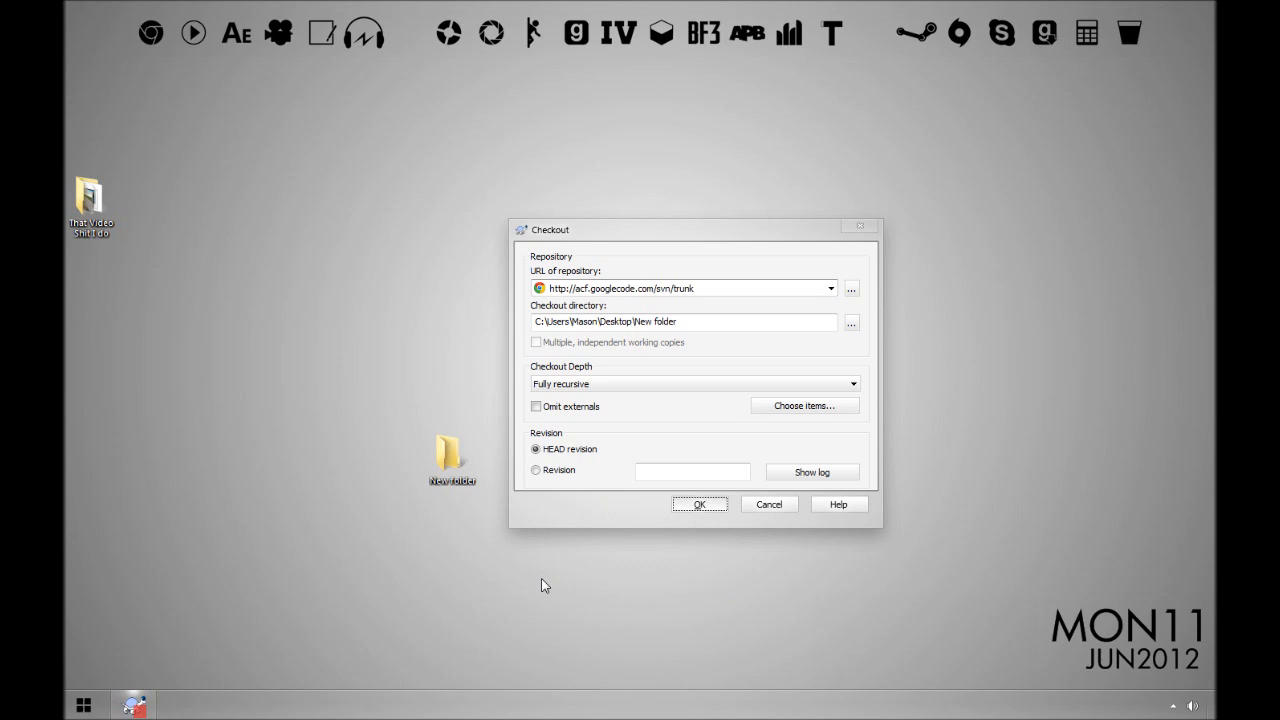
{"action": "left_click", "coordinate": [700, 504]}
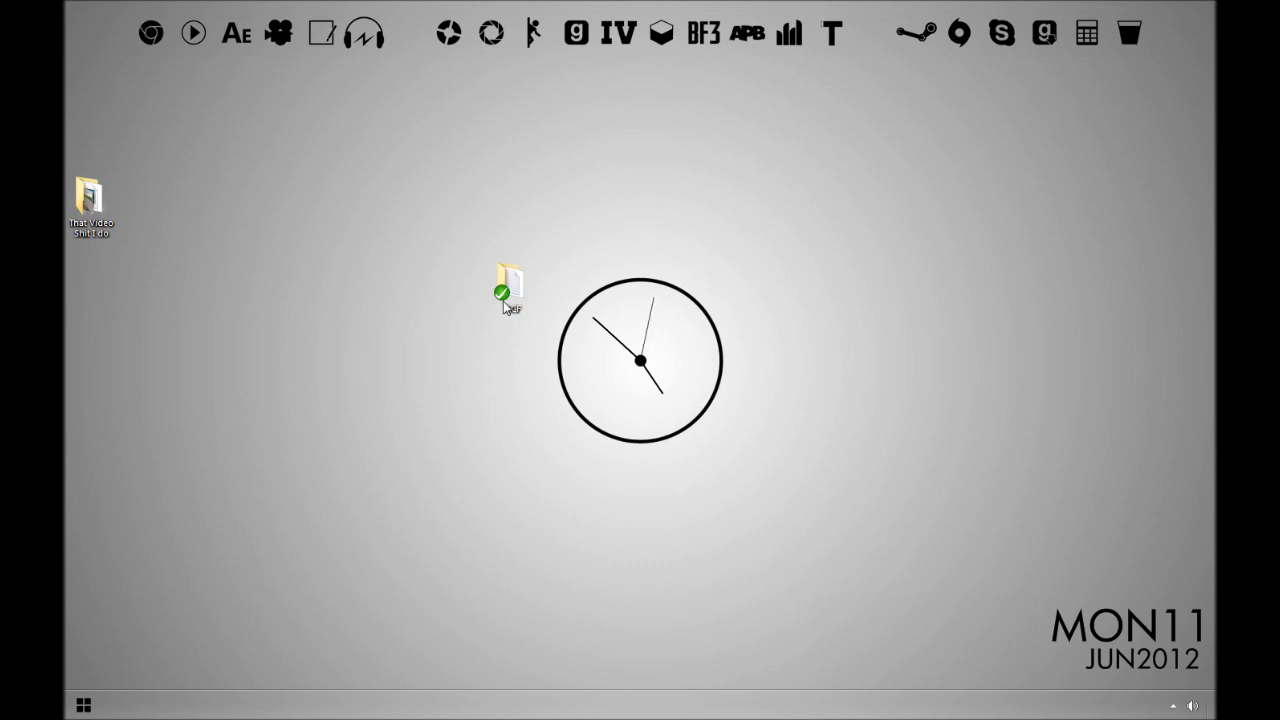
- Run SVN Update on the ACF folder and dismiss the 'working copy locked' failure
{"action": "right_click", "coordinate": [509, 285]}
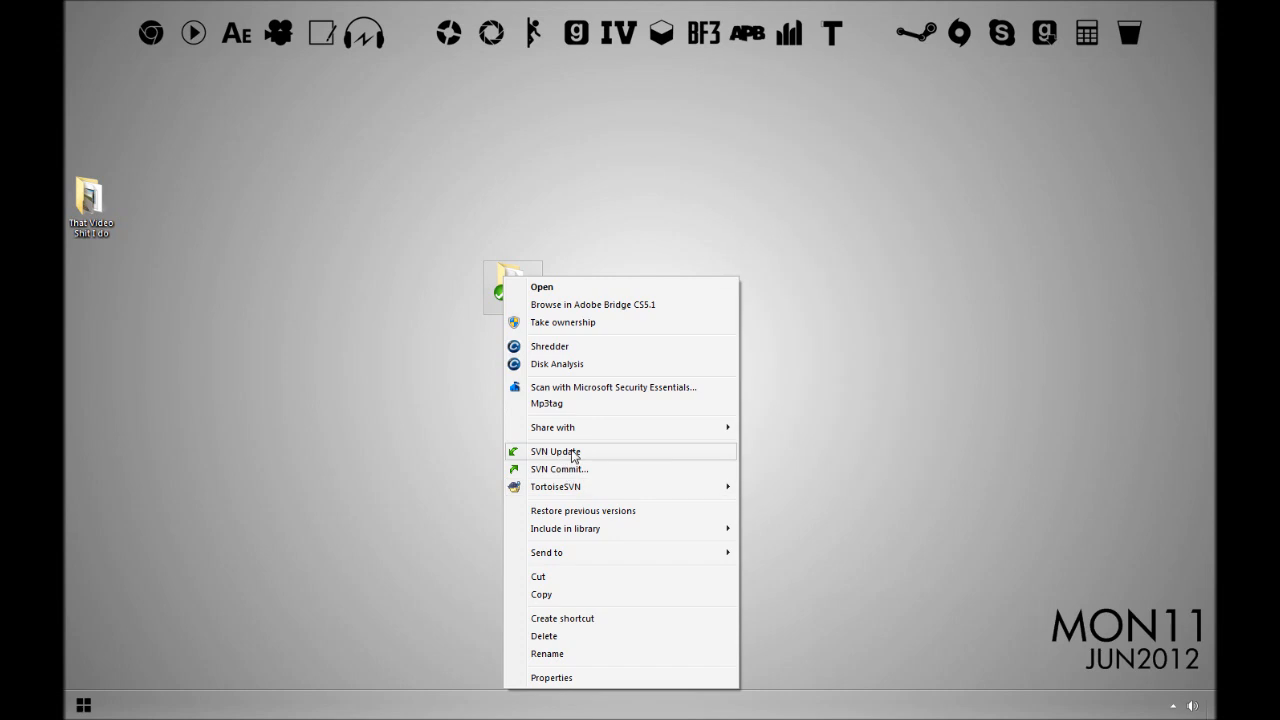
{"action": "left_click", "coordinate": [555, 451]}
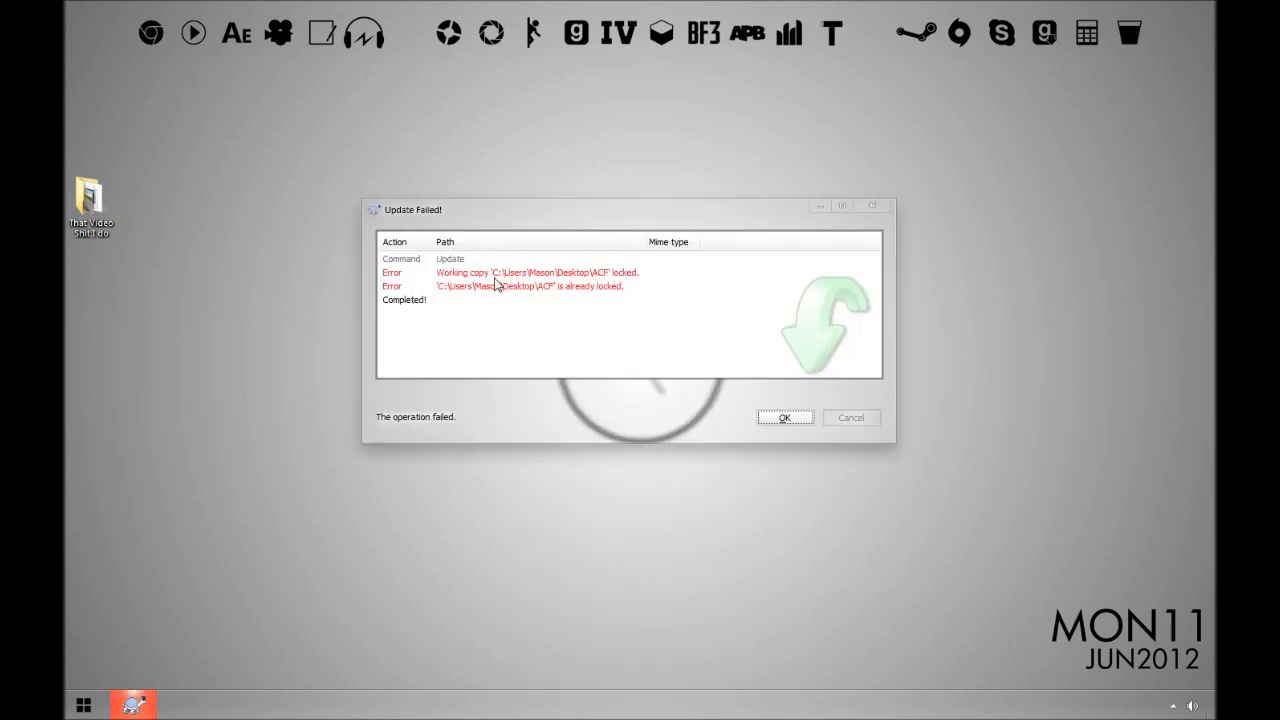
{"action": "mouse_move", "coordinate": [782, 361]}
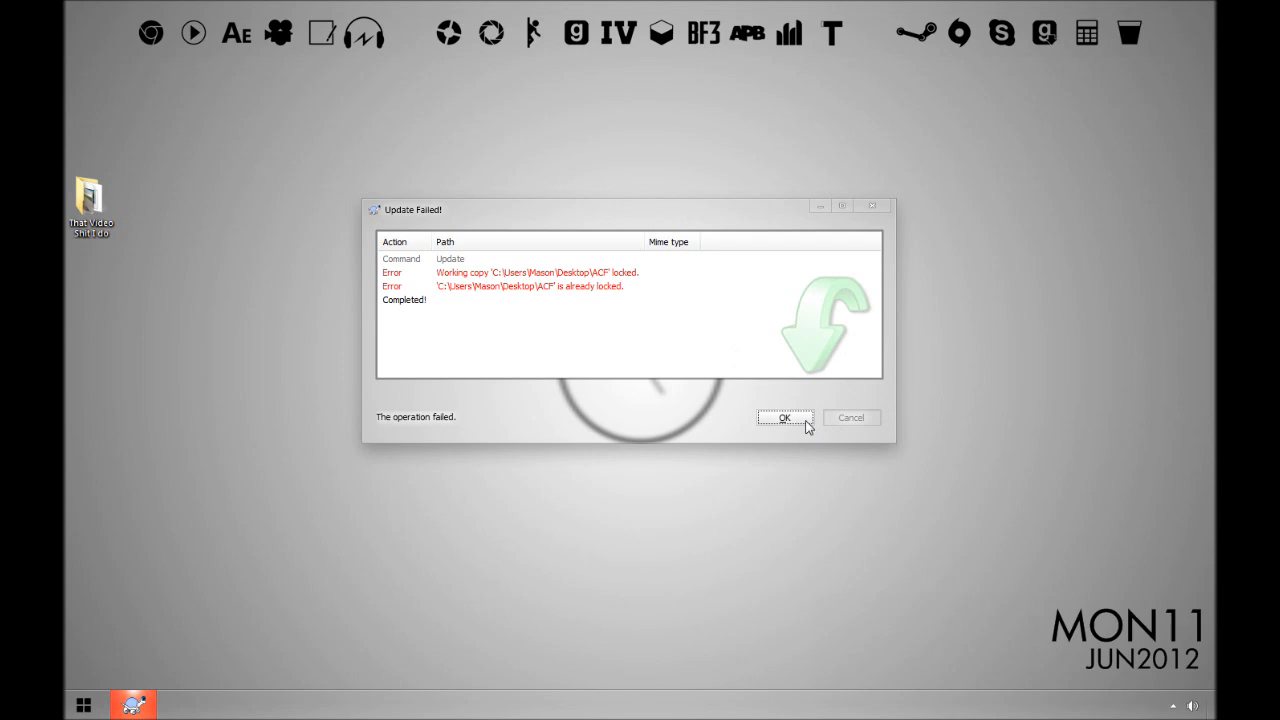
{"action": "left_click", "coordinate": [784, 417]}
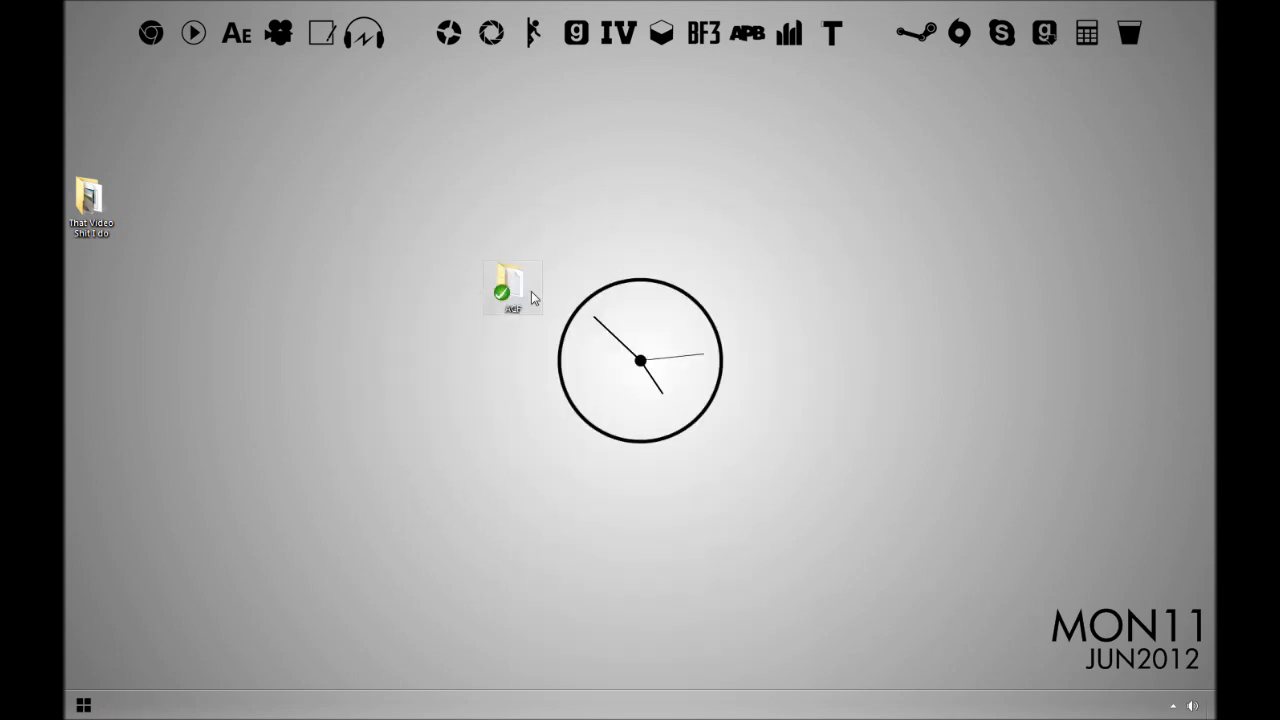
{"action": "mouse_move", "coordinate": [1065, 124]}
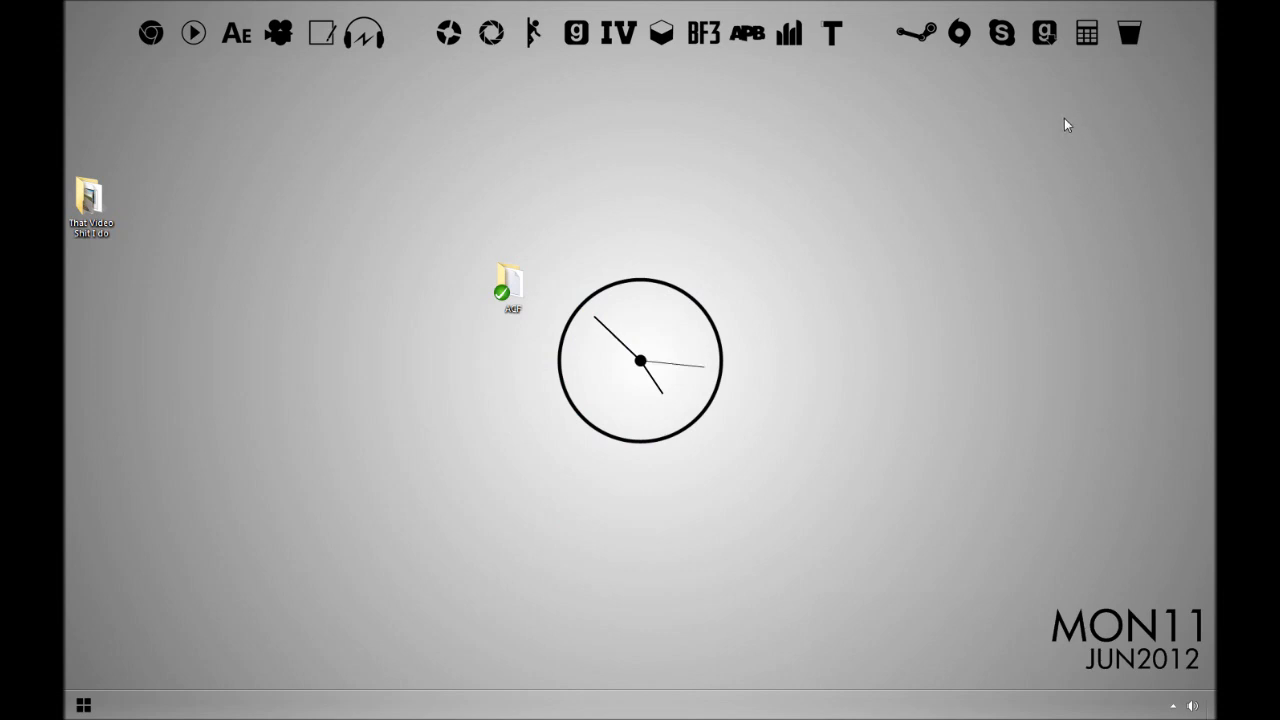
{"action": "mouse_move", "coordinate": [1035, 87]}
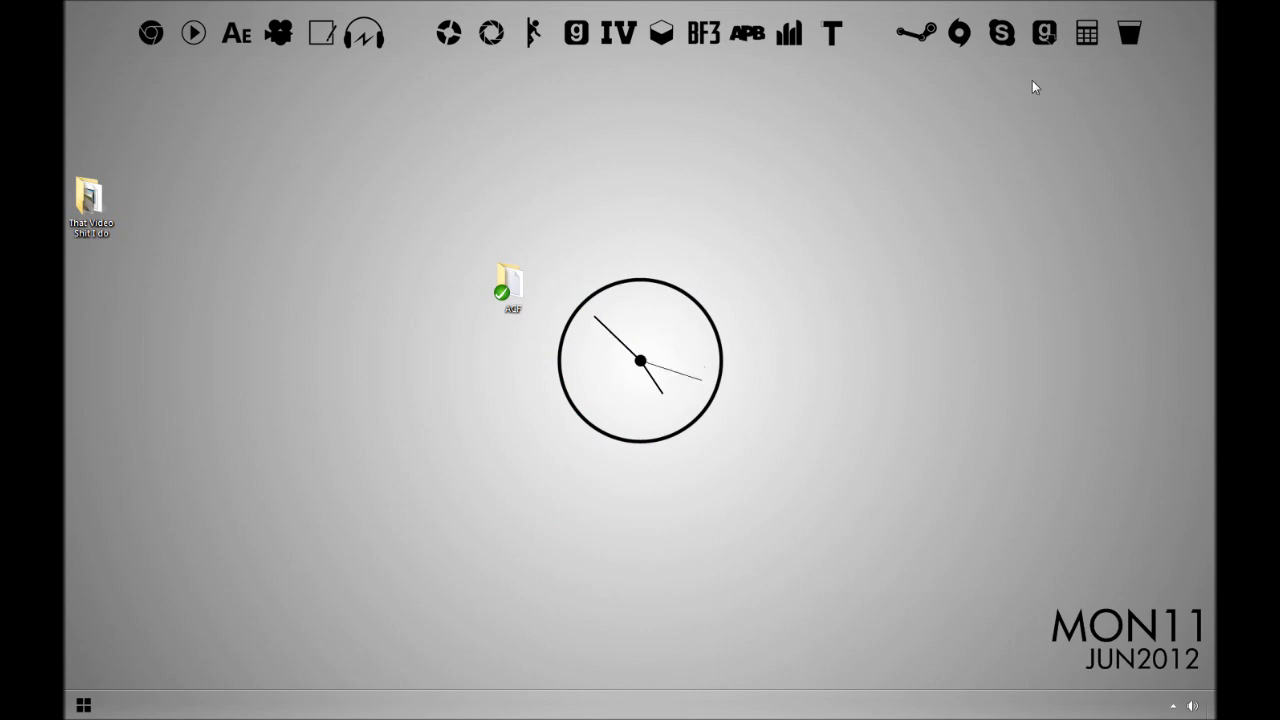
{"action": "mouse_move", "coordinate": [718, 364]}
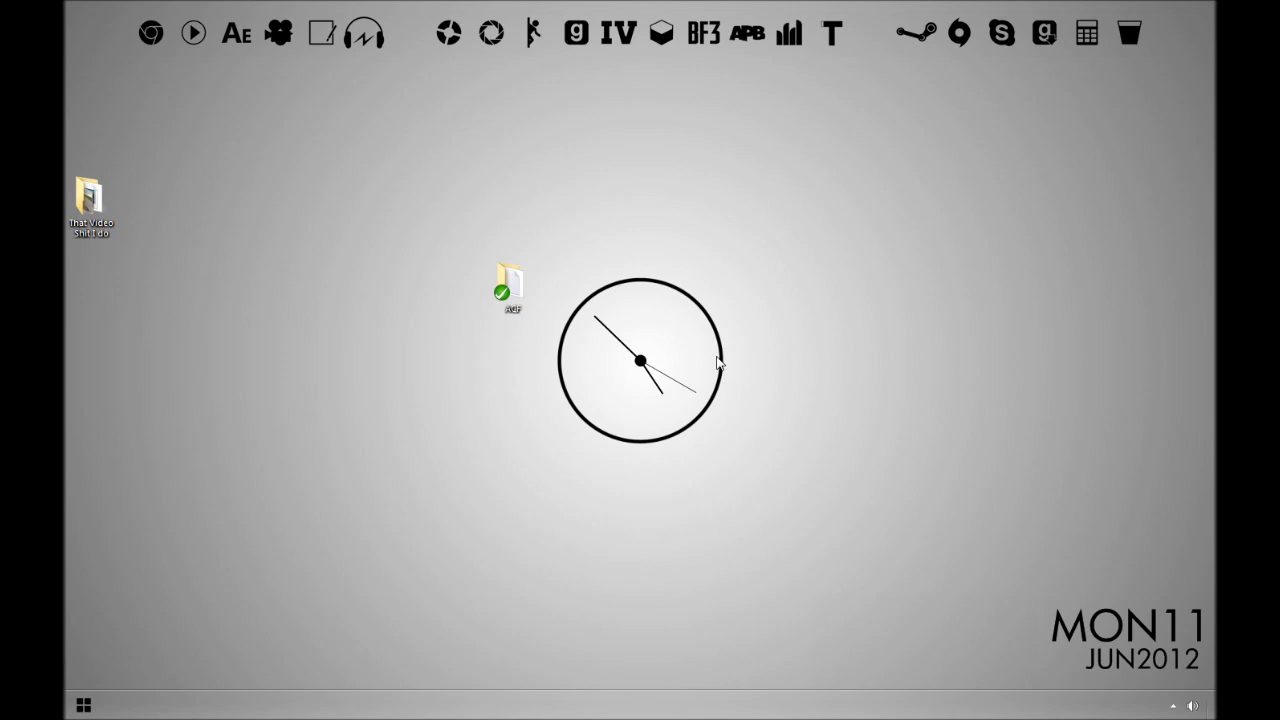
{"action": "mouse_move", "coordinate": [1045, 33]}
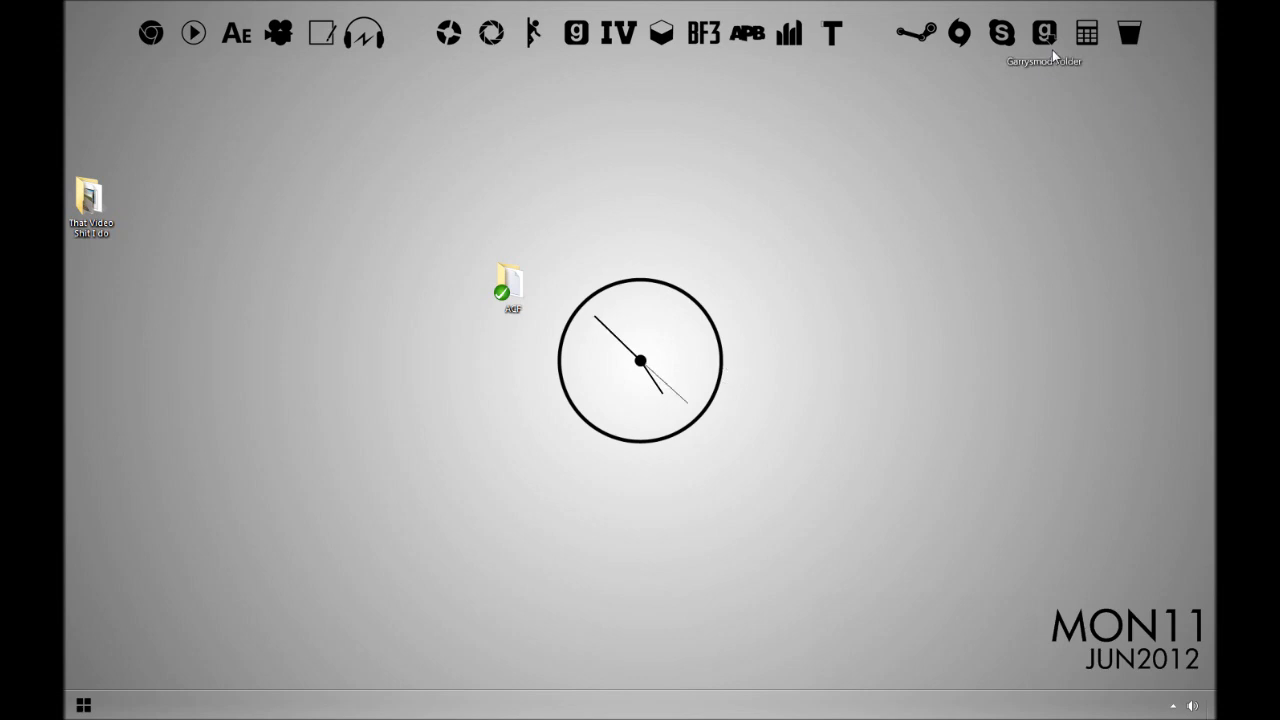